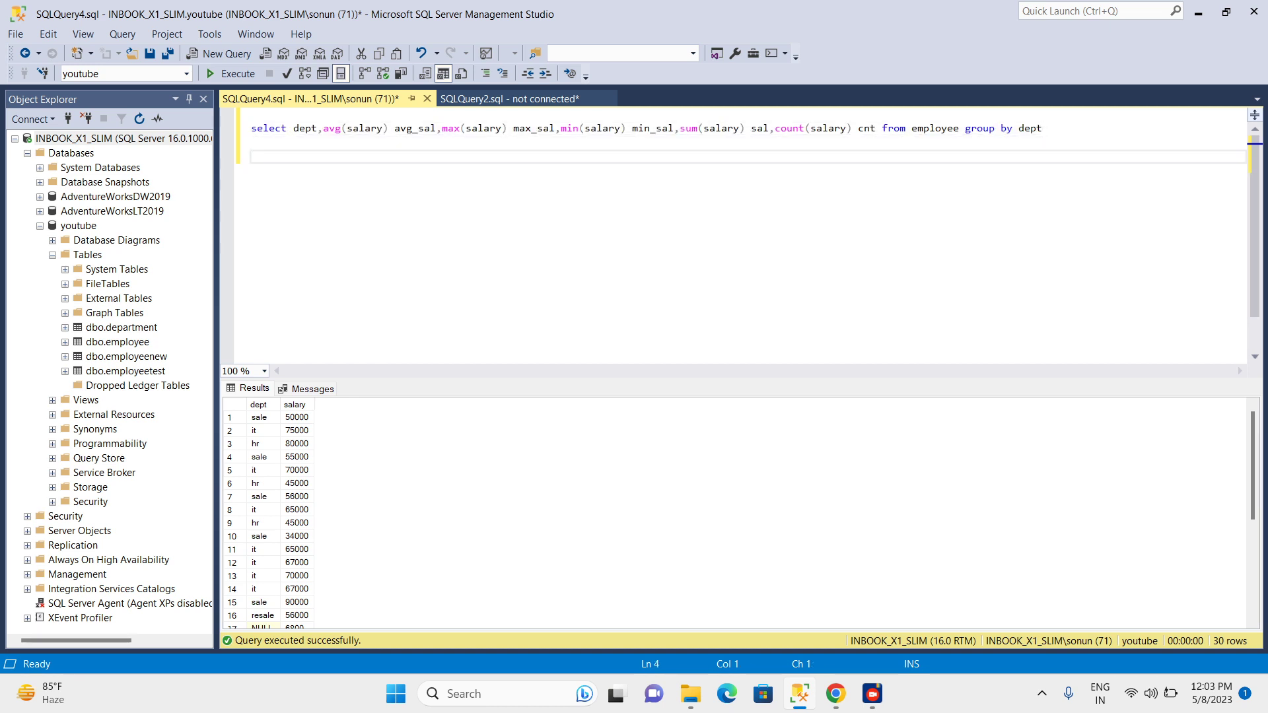
- Write a select * from employee query below the GROUP BY query
type("select * from d")
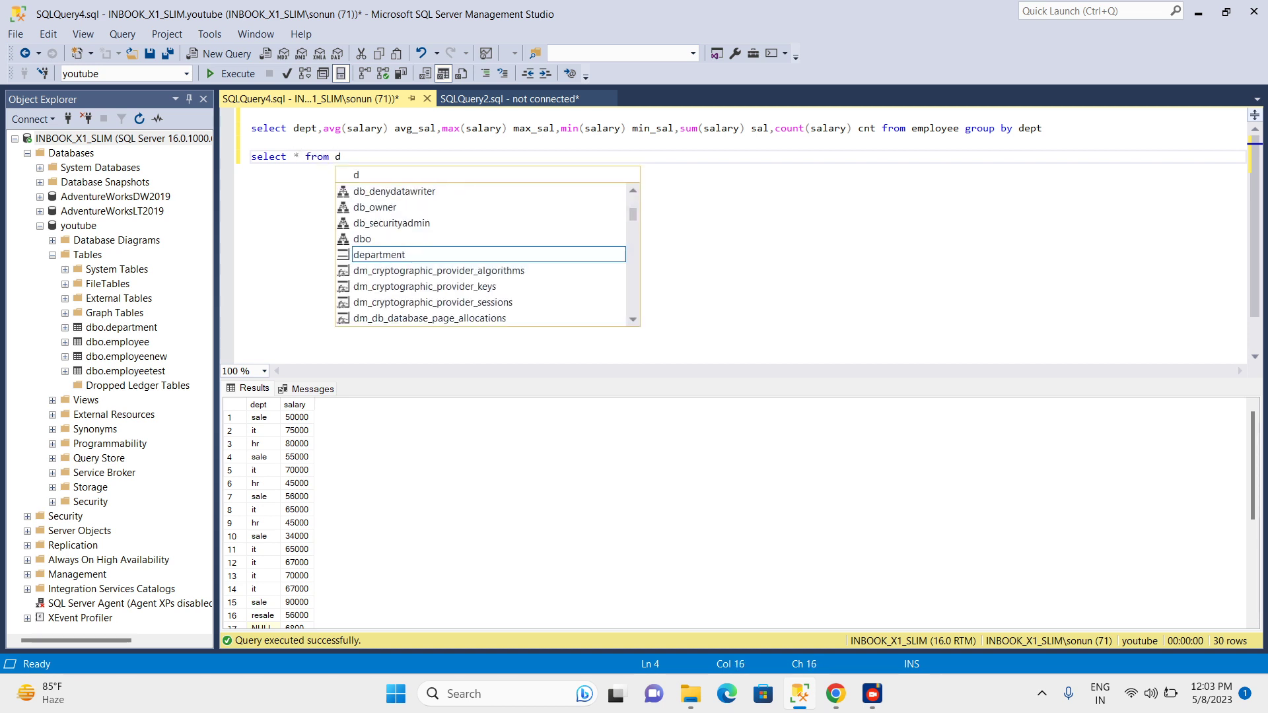
type("em")
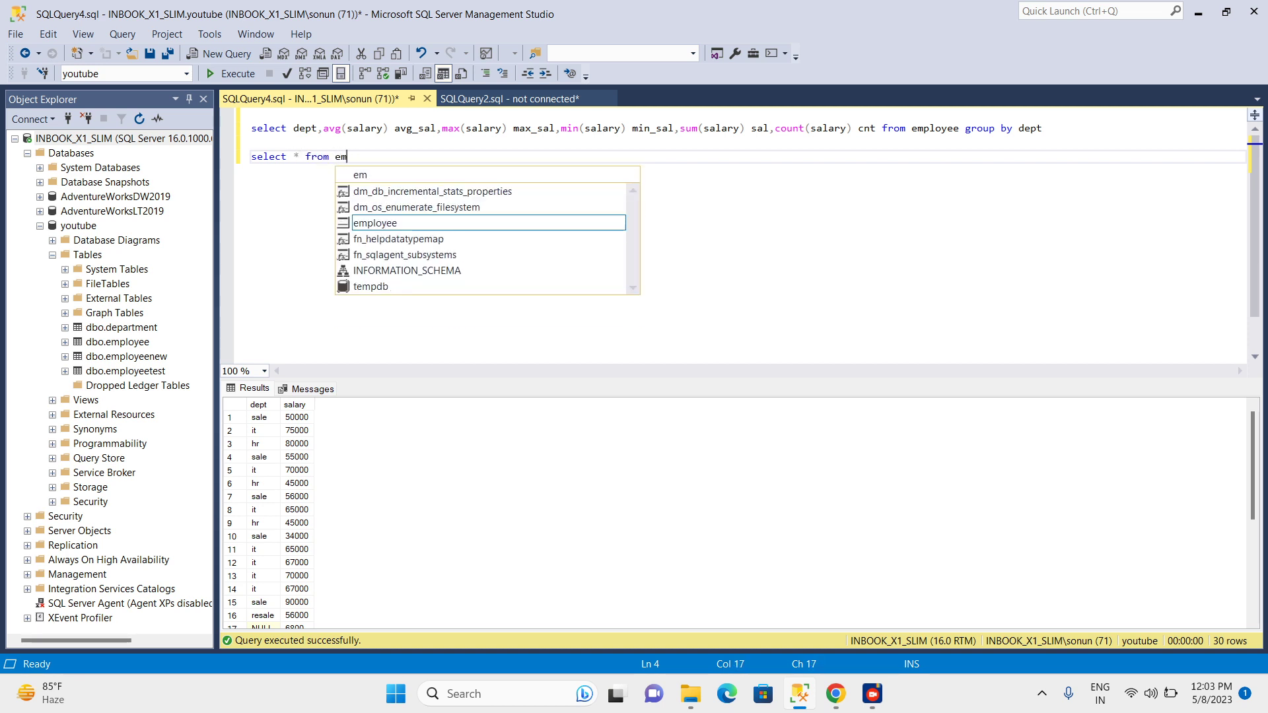
type("ployee")
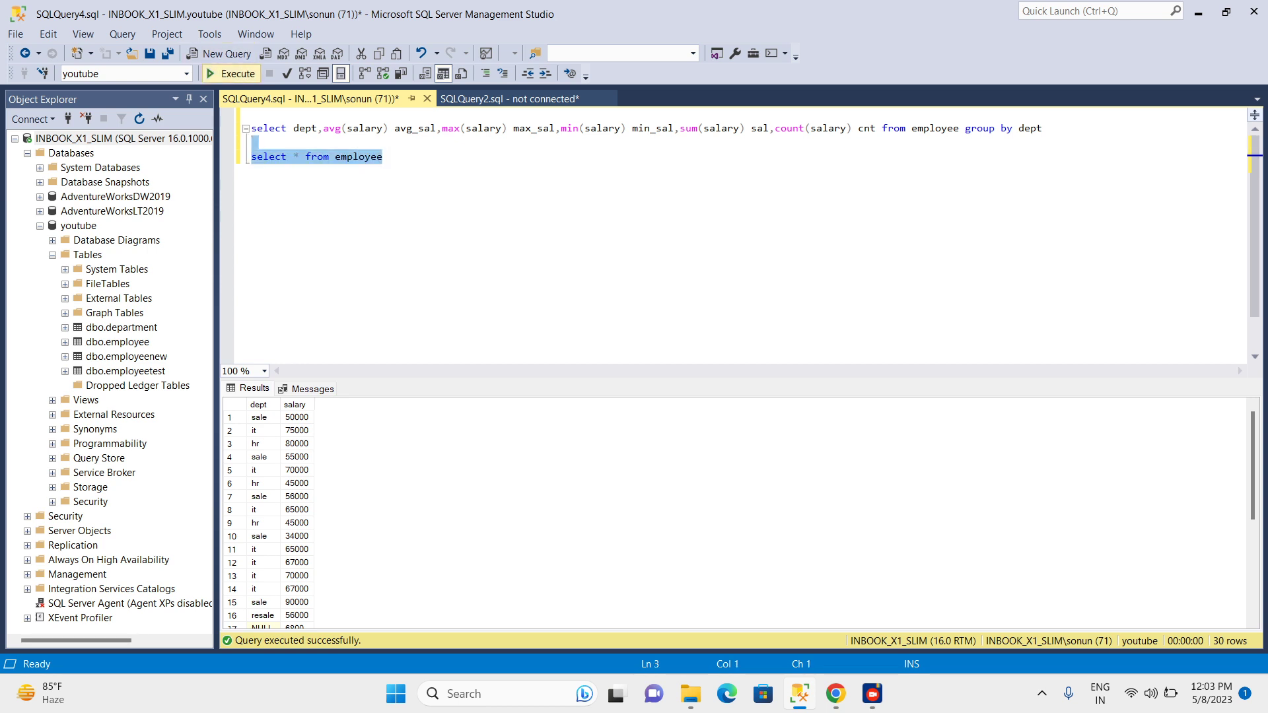
- Run the select-all query and review all 30 employee rows in the results grid
left_click(230, 74)
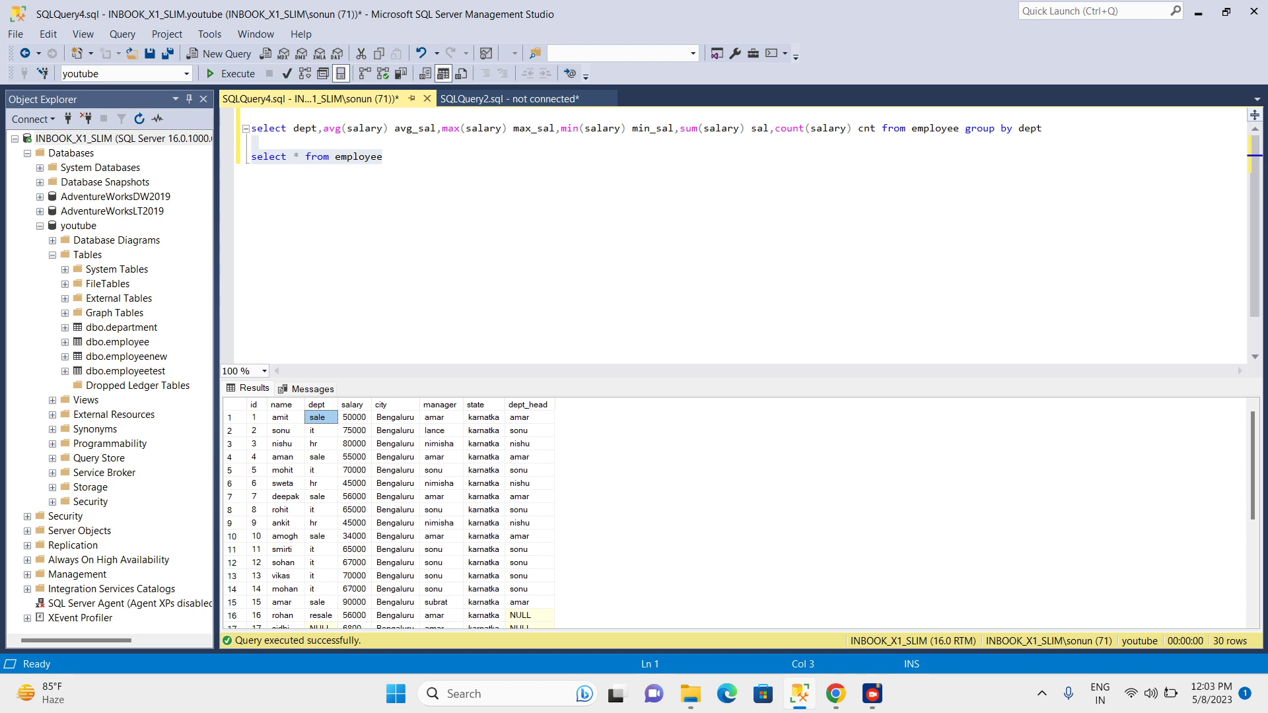
scroll("down", 3)
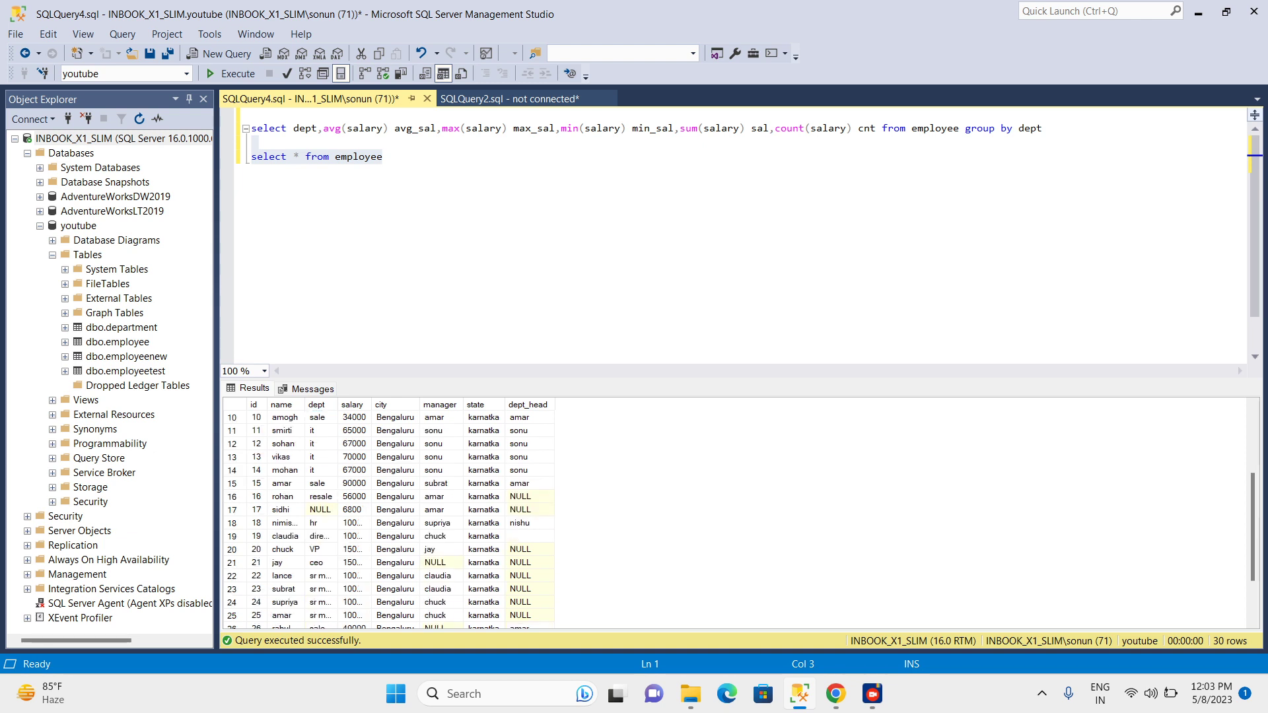
scroll("down", 3)
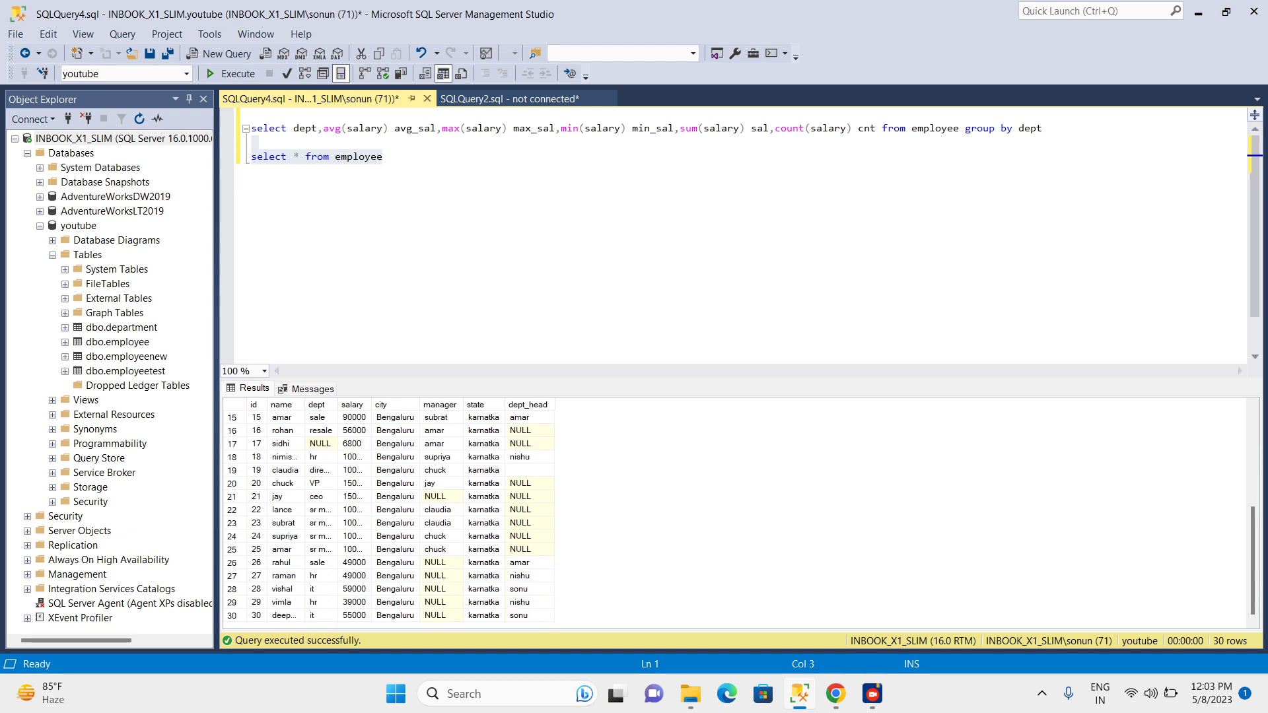
mouse_move(380, 404)
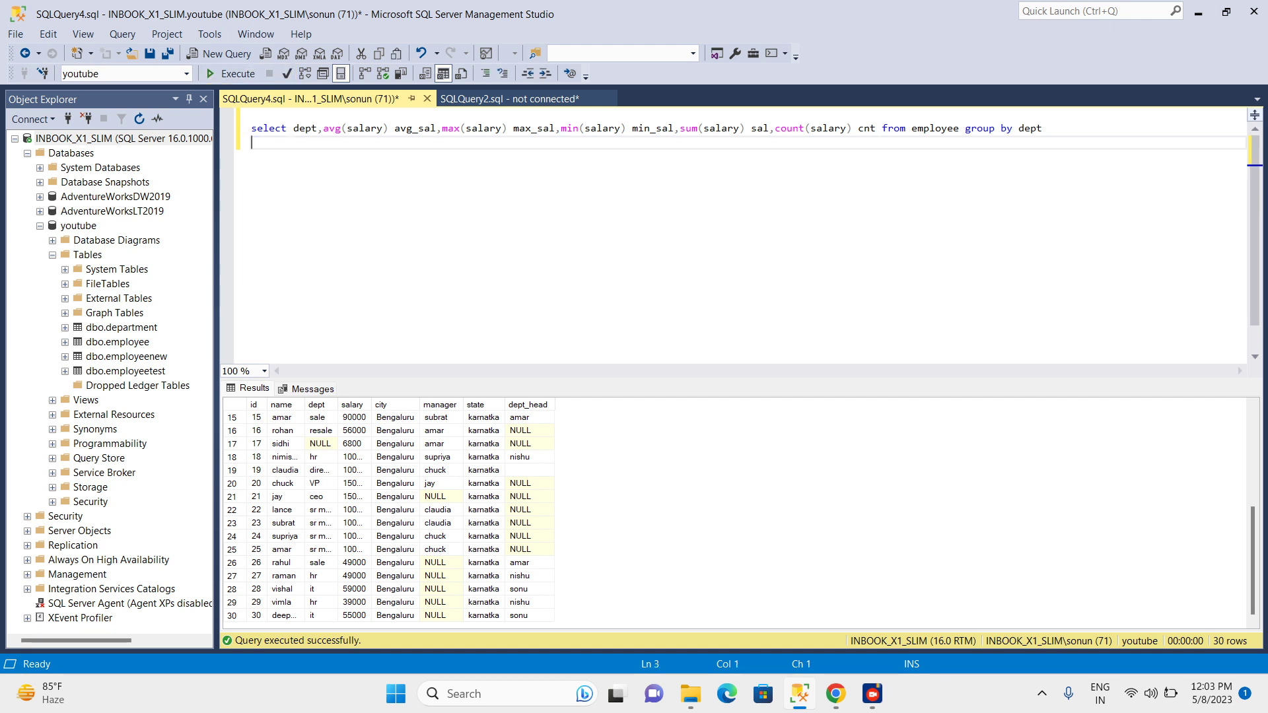
- Run the GROUP BY dept query and review the director, resale, NULL and ceo aggregate rows
left_click(210, 74)
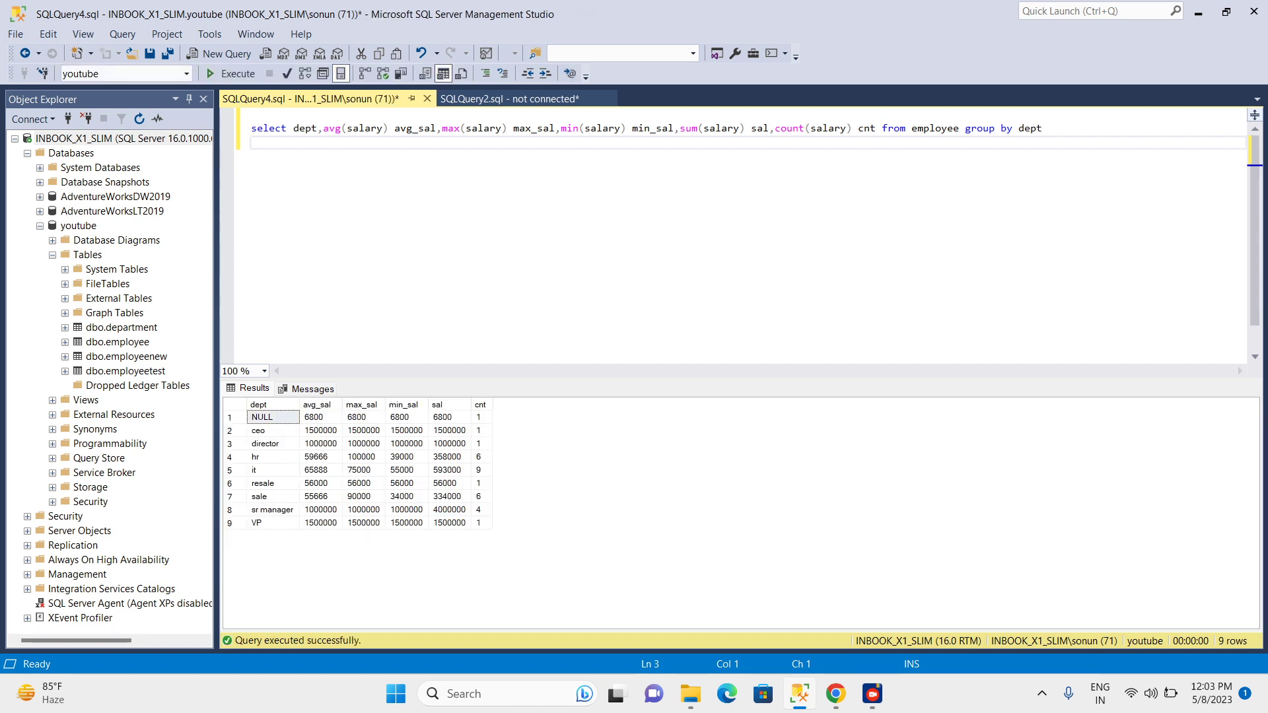
left_click(264, 444)
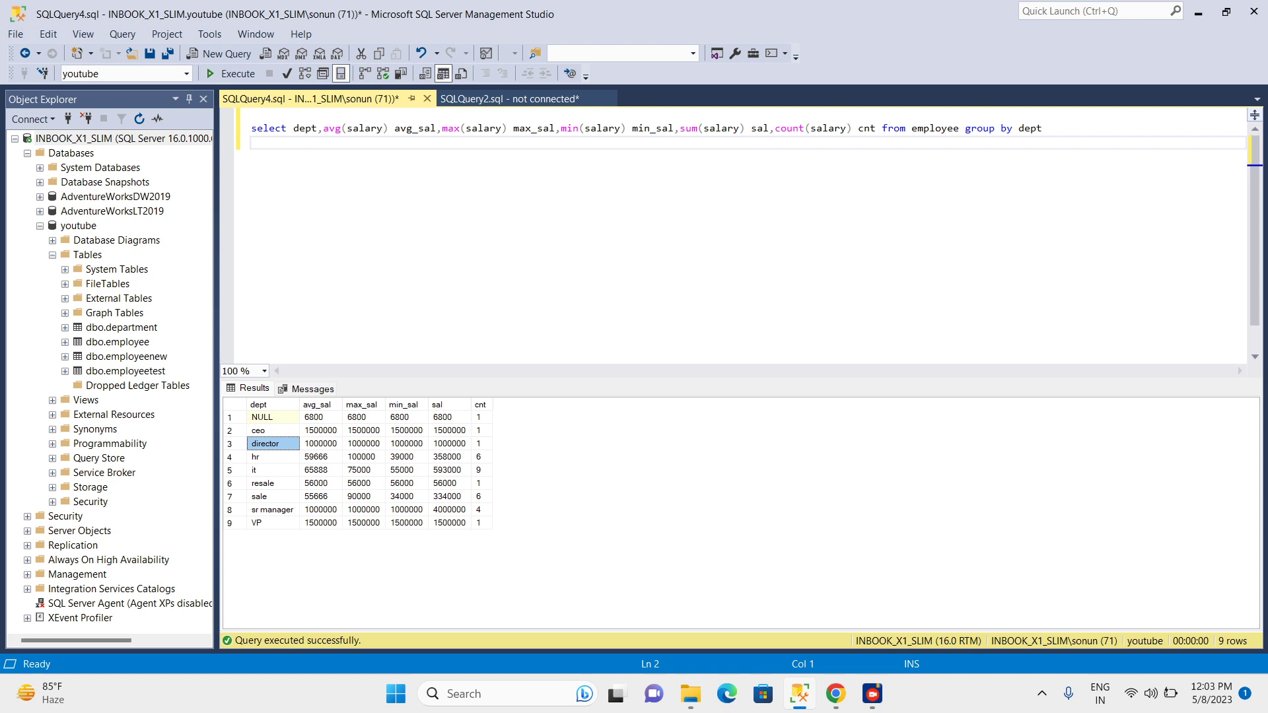
left_click(264, 484)
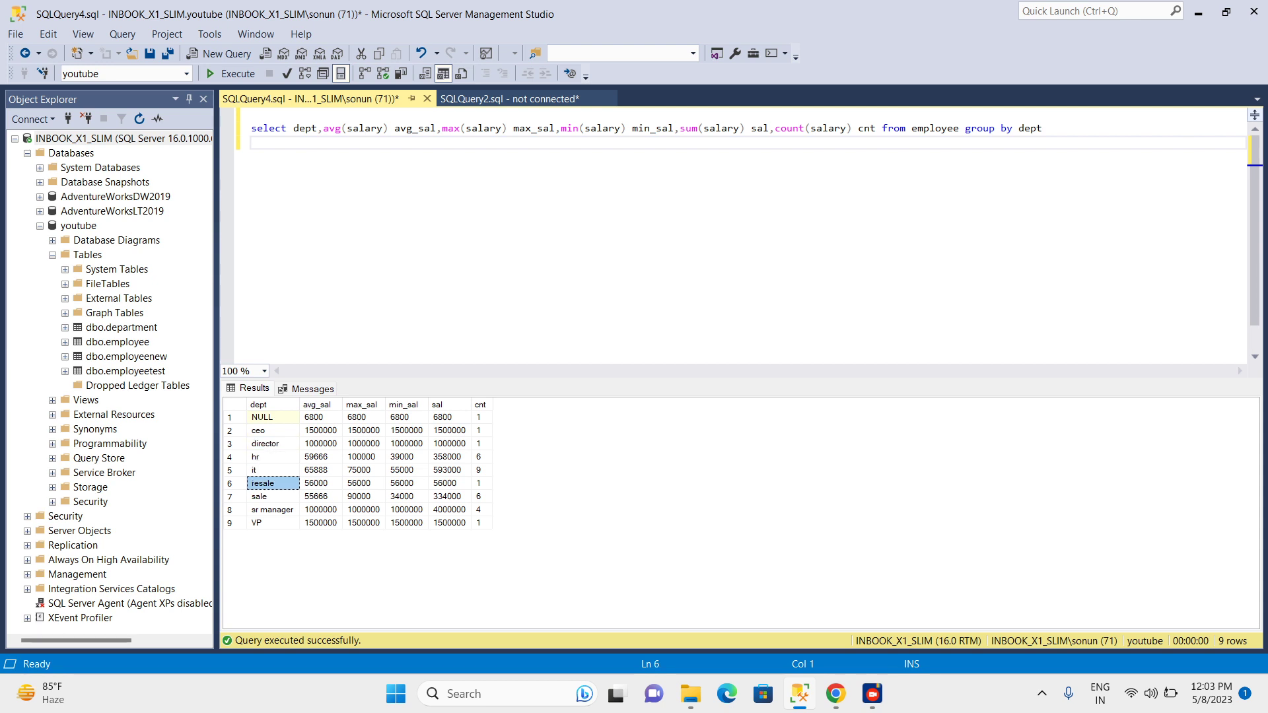
left_click(362, 416)
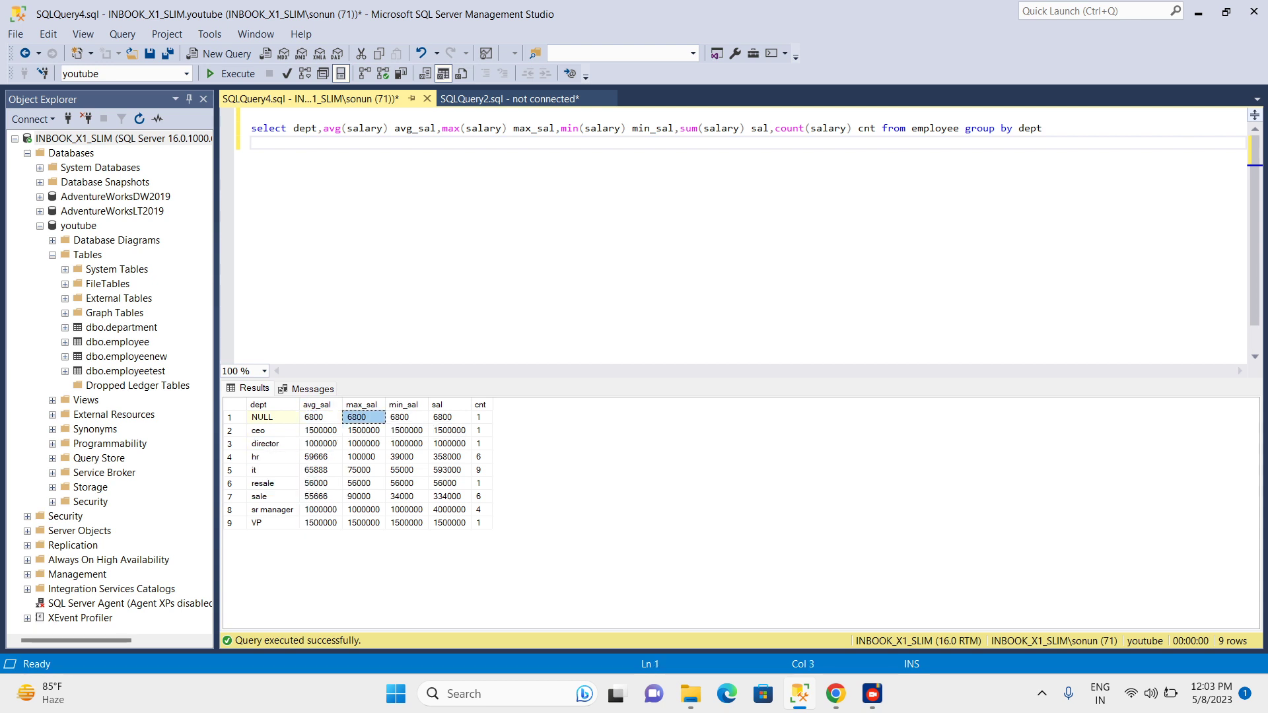
left_click(320, 430)
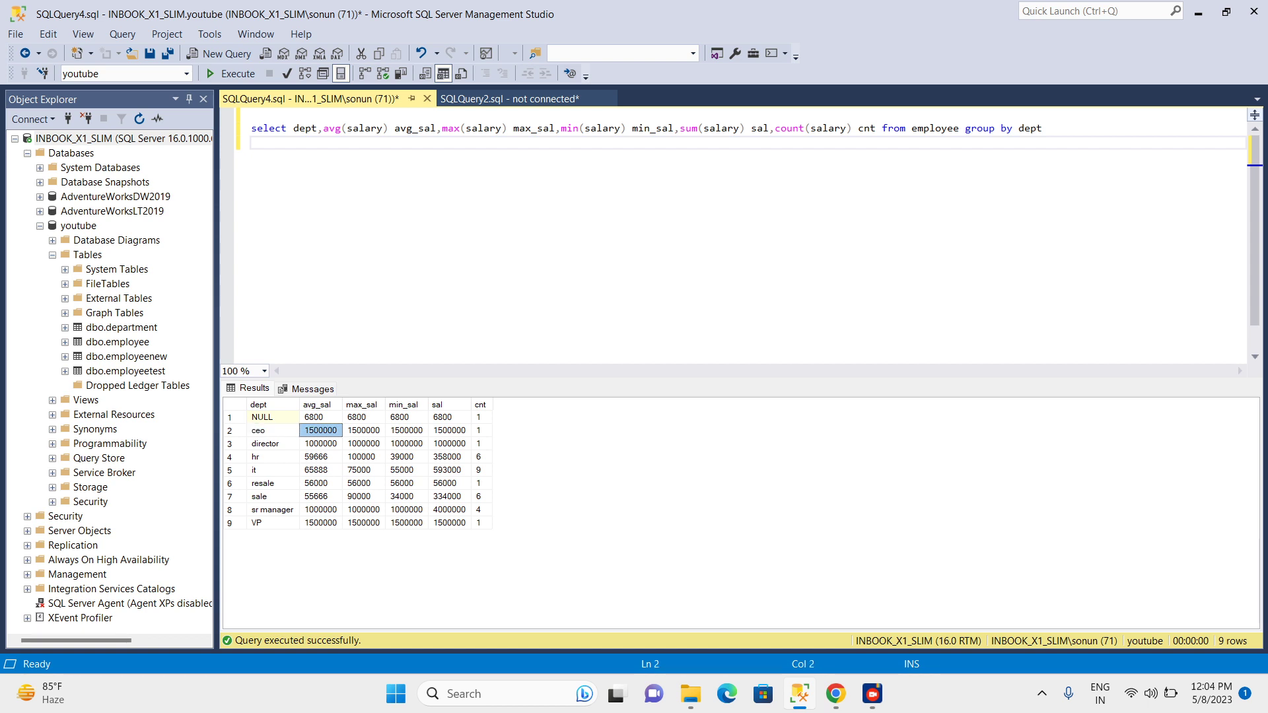
left_click(320, 443)
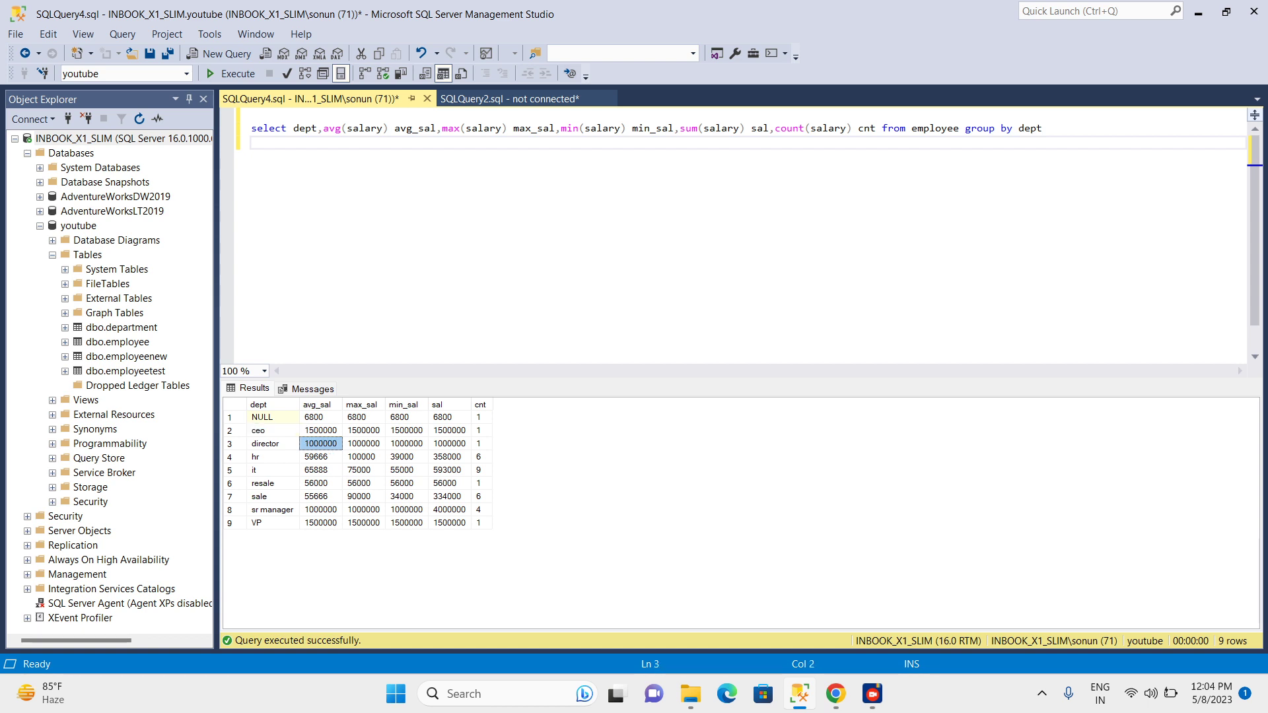
left_click(362, 444)
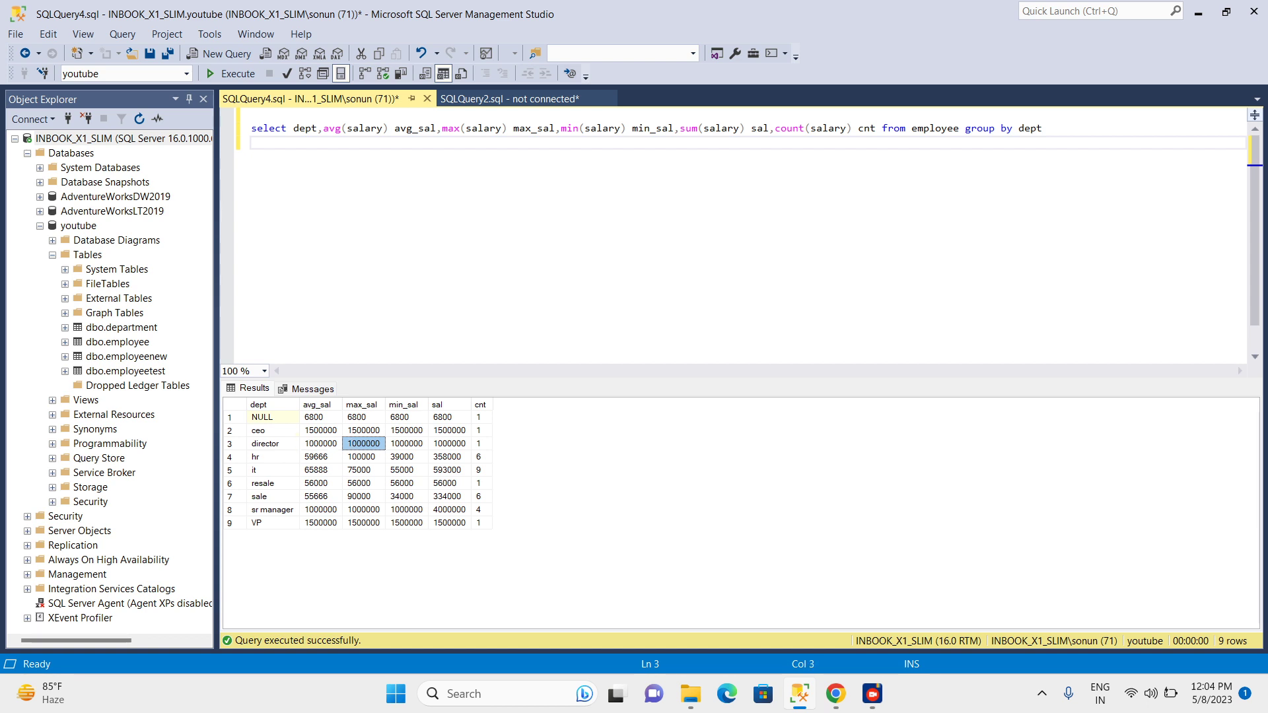
- Point out the hr row: max 100000, min 39000, total 358000, count 6
left_click(272, 456)
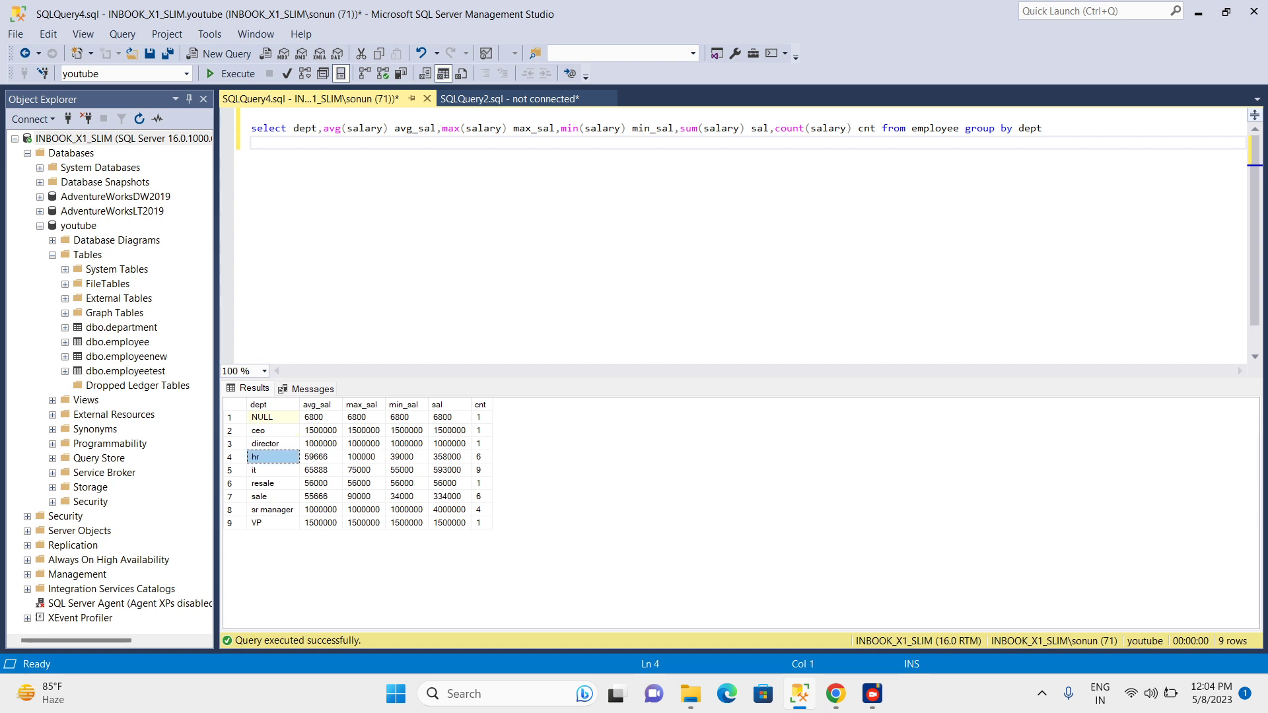
left_click(362, 456)
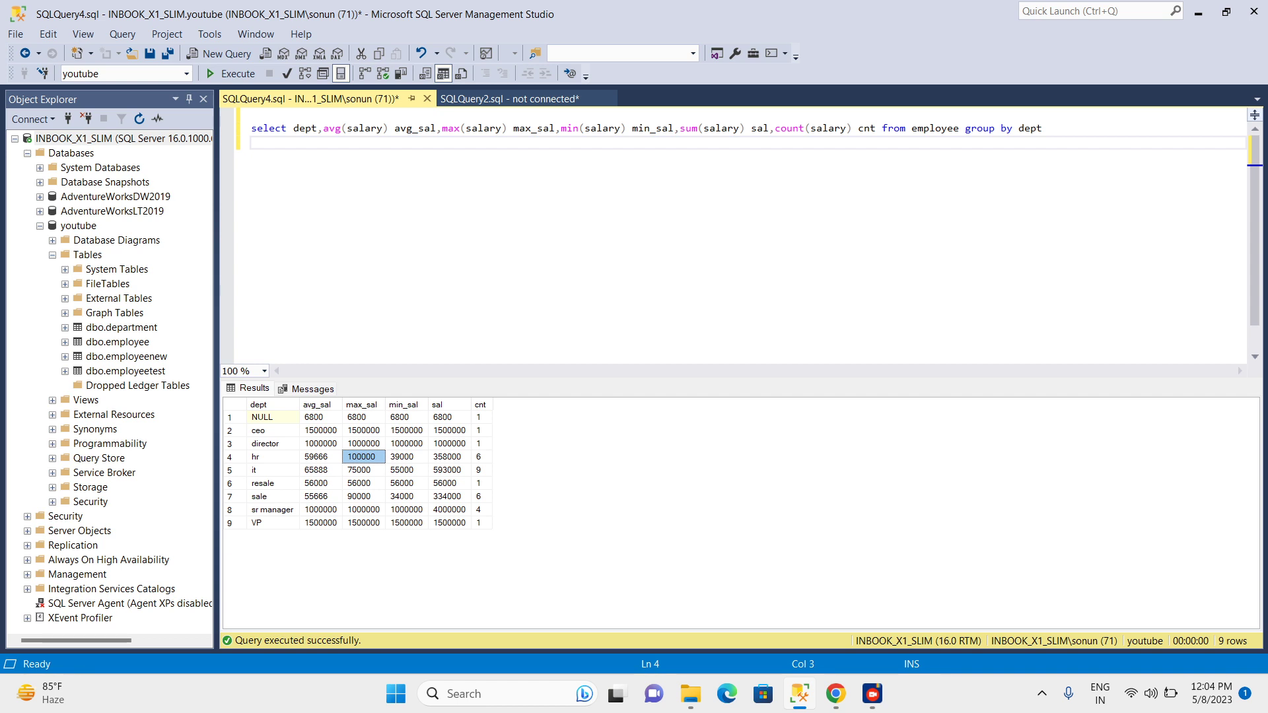
left_click(407, 456)
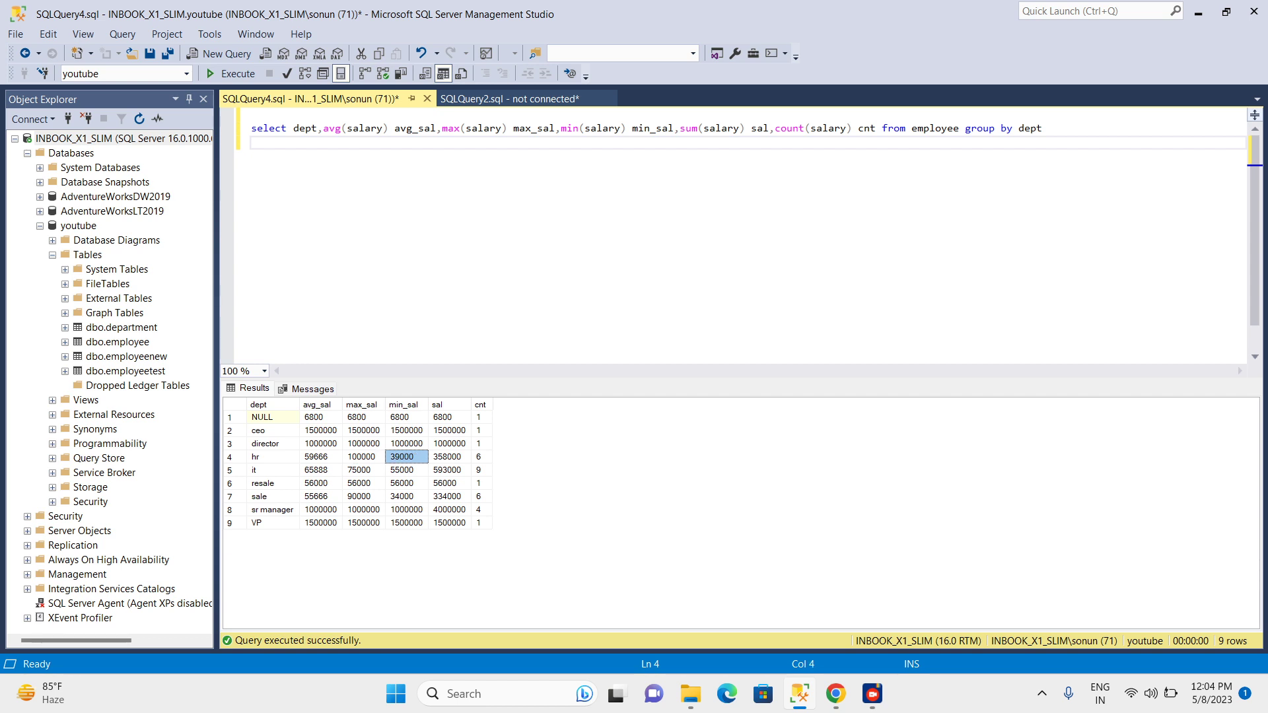
left_click(449, 455)
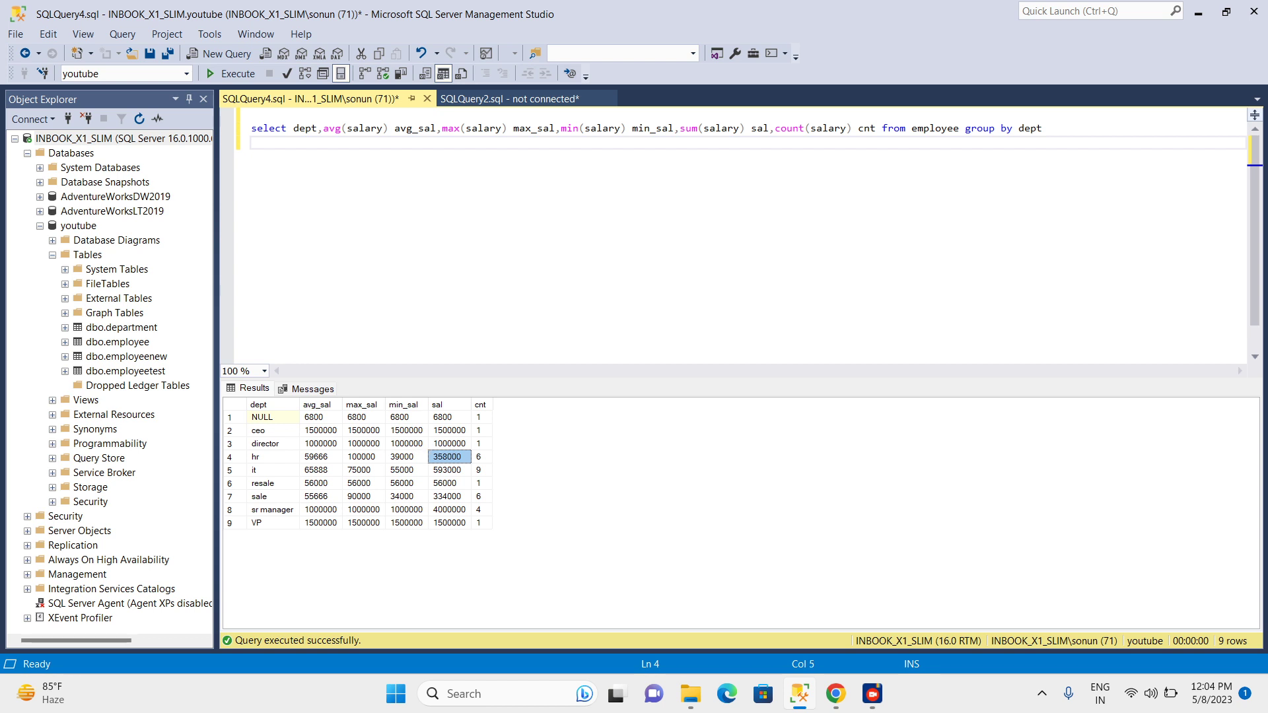
left_click(481, 456)
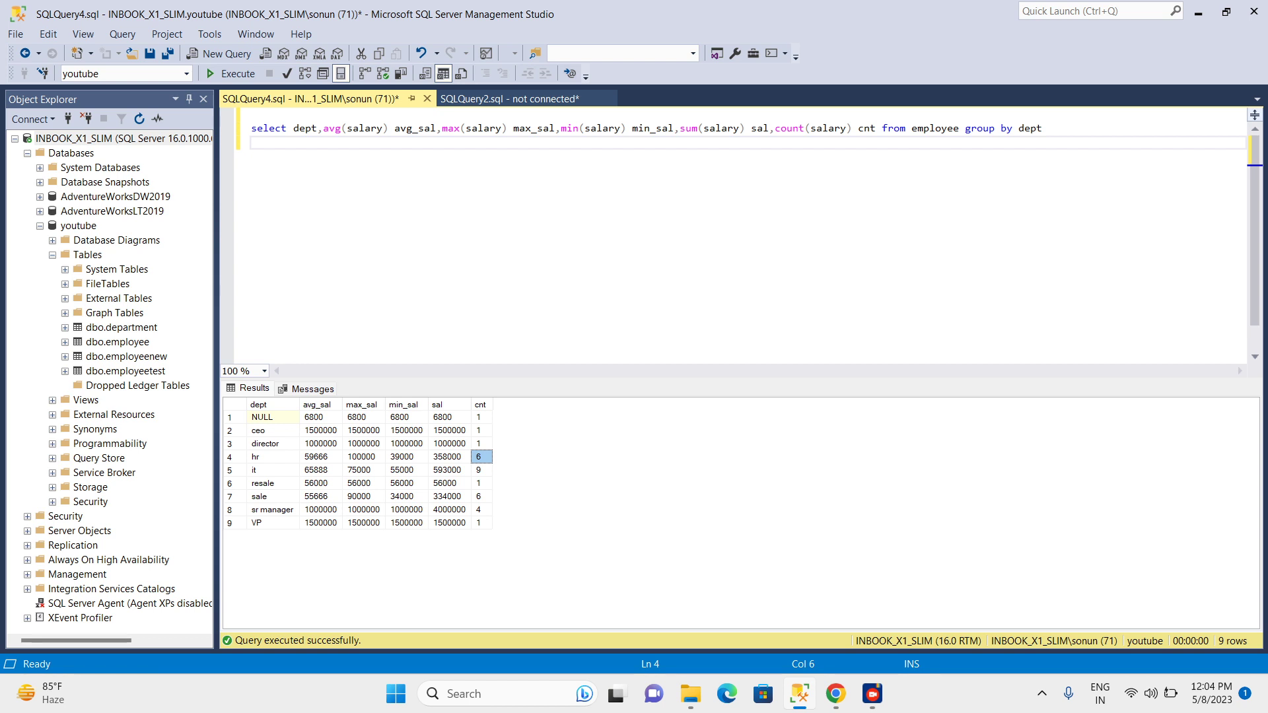